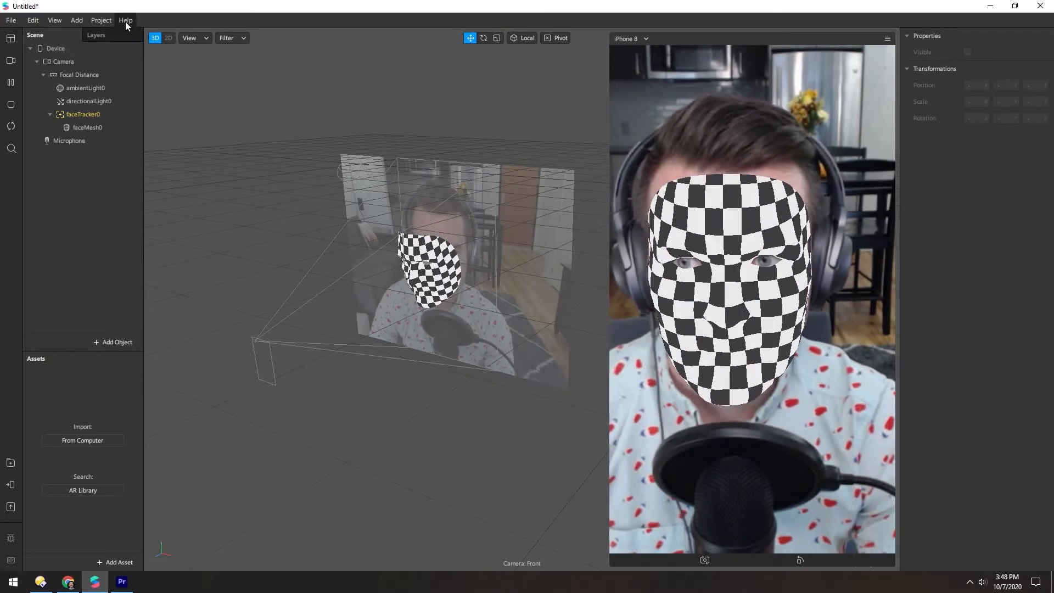
From the Help menu's welcome screen, reach the Learn articles and choose 'Using the Face Reference Assets'
click(125, 19)
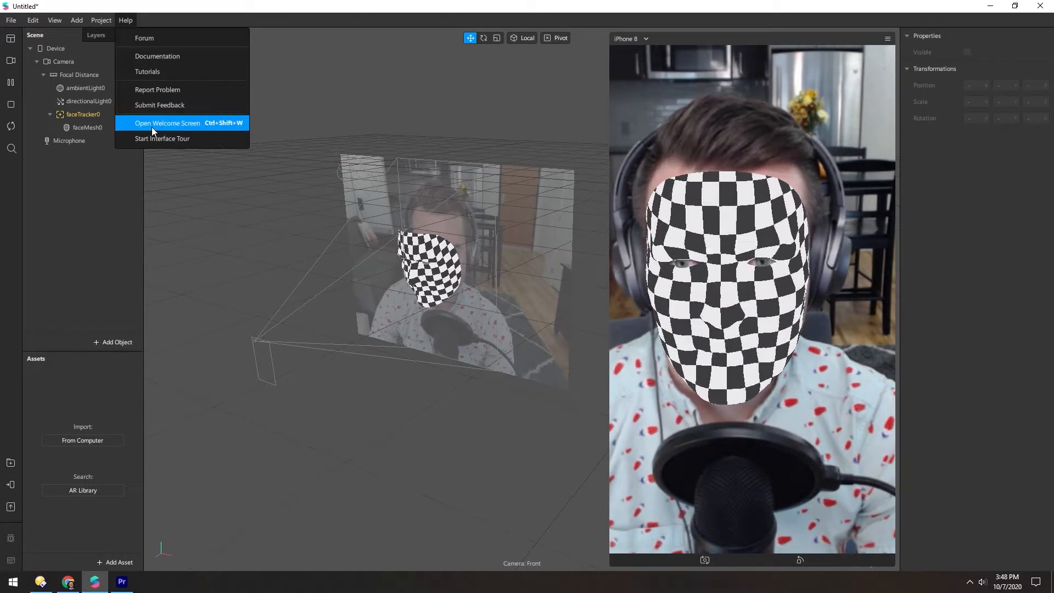
click(167, 123)
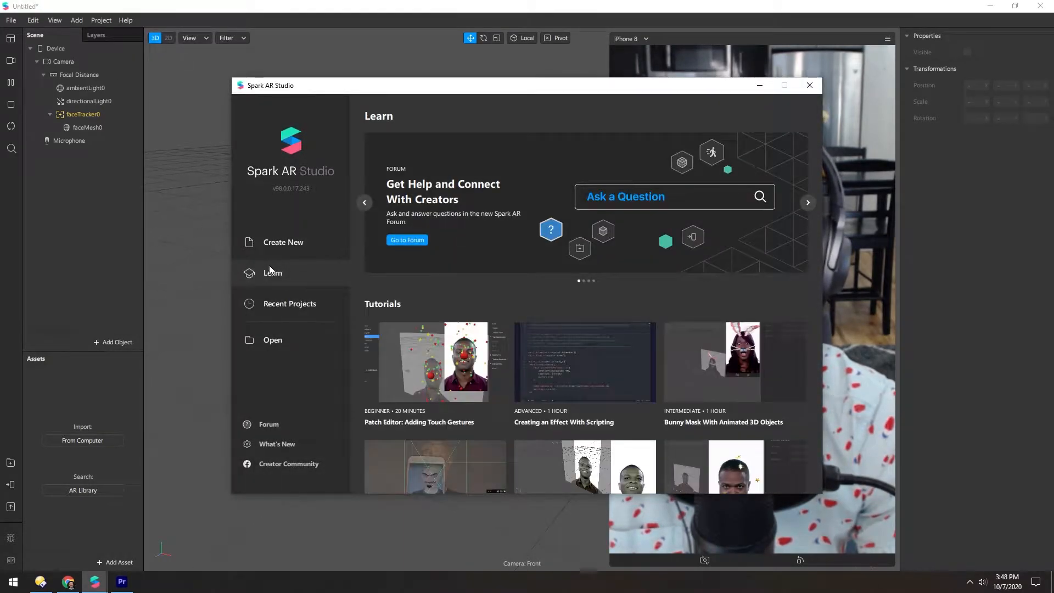
scroll(down, 3)
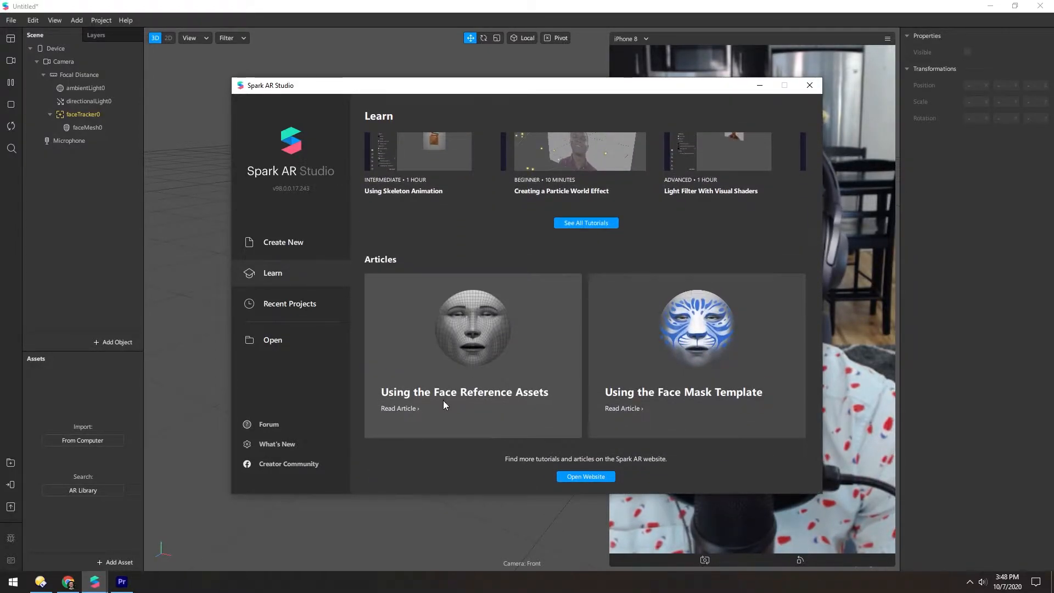
click(68, 582)
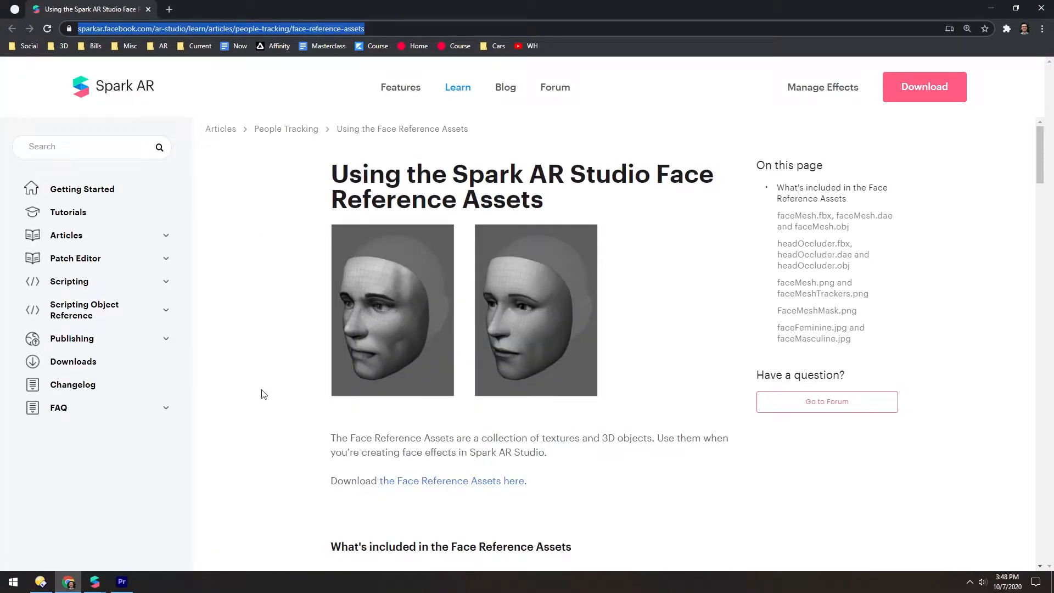
mouse_move(382, 342)
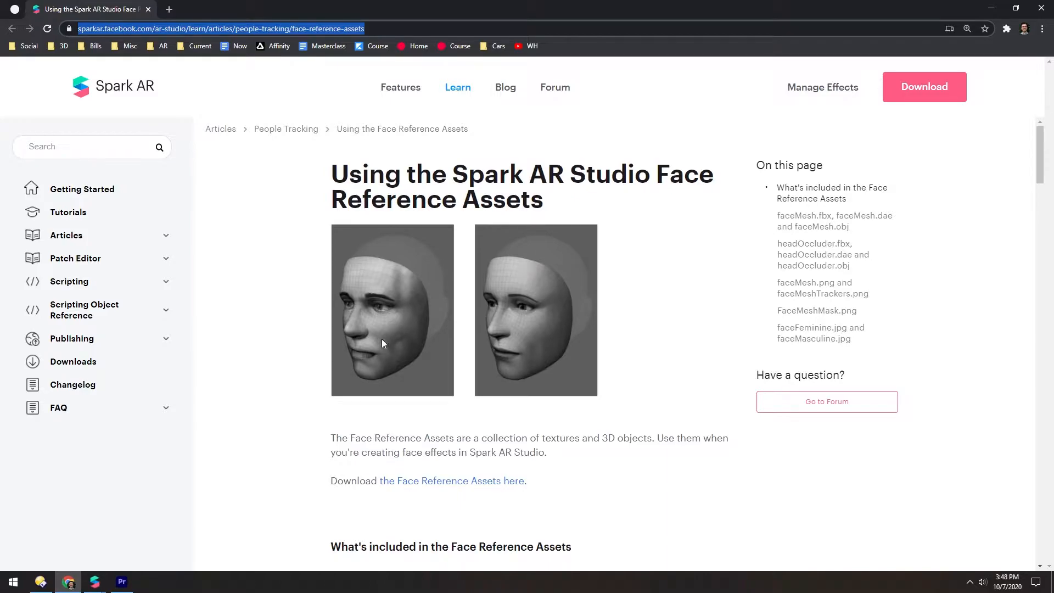
mouse_move(406, 307)
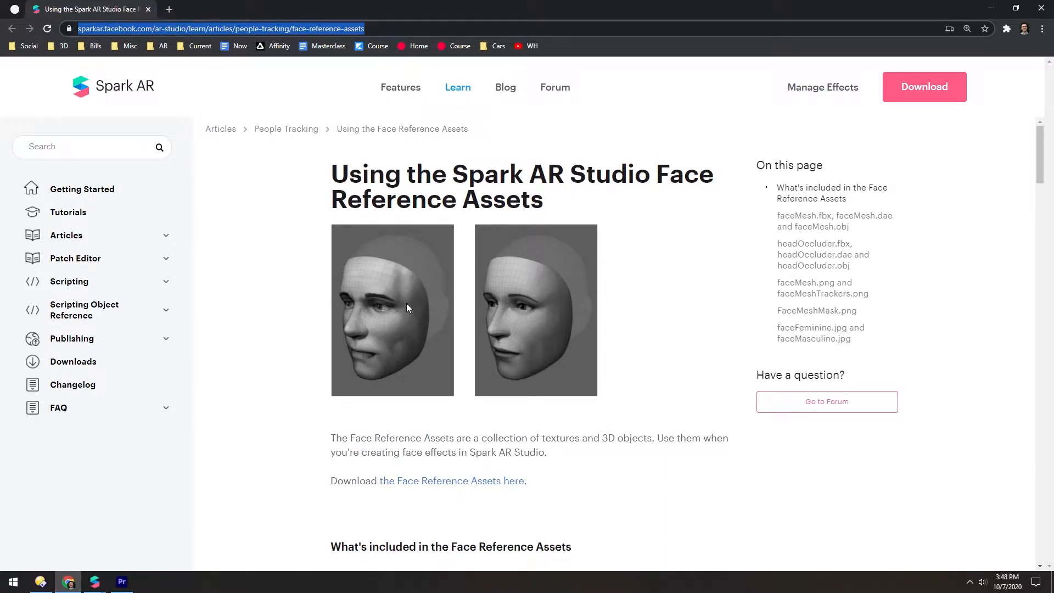
Read down through the Face Reference Assets article in the browser
scroll(down, 3)
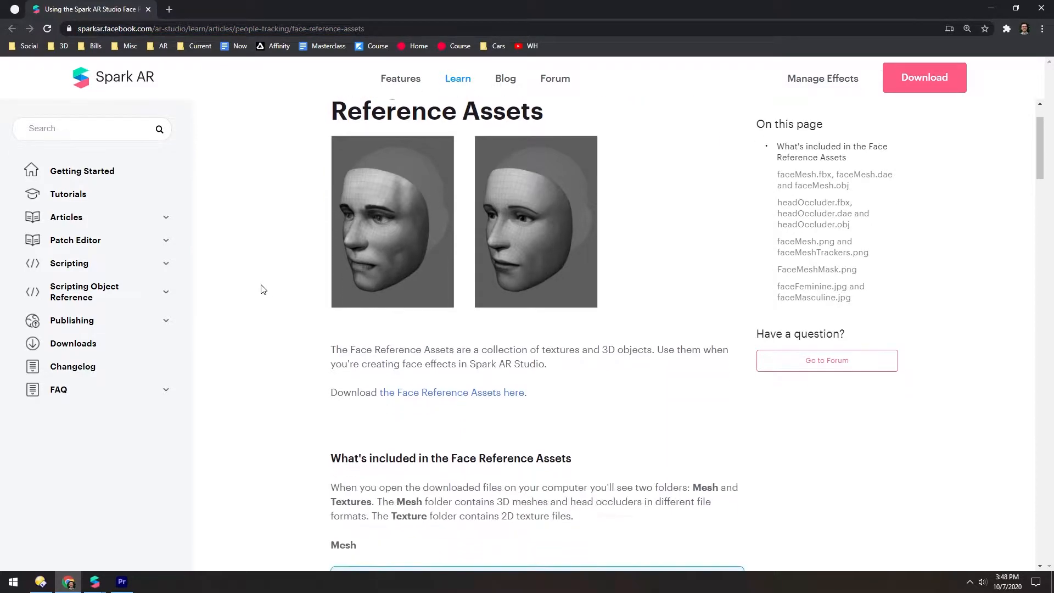
scroll(down, 3)
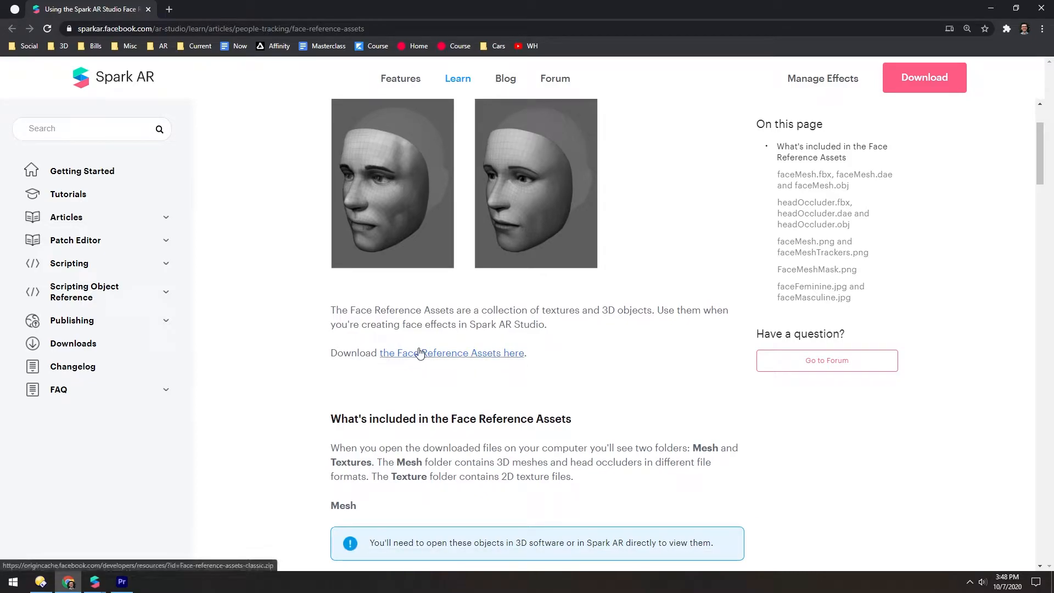
scroll(down, 3)
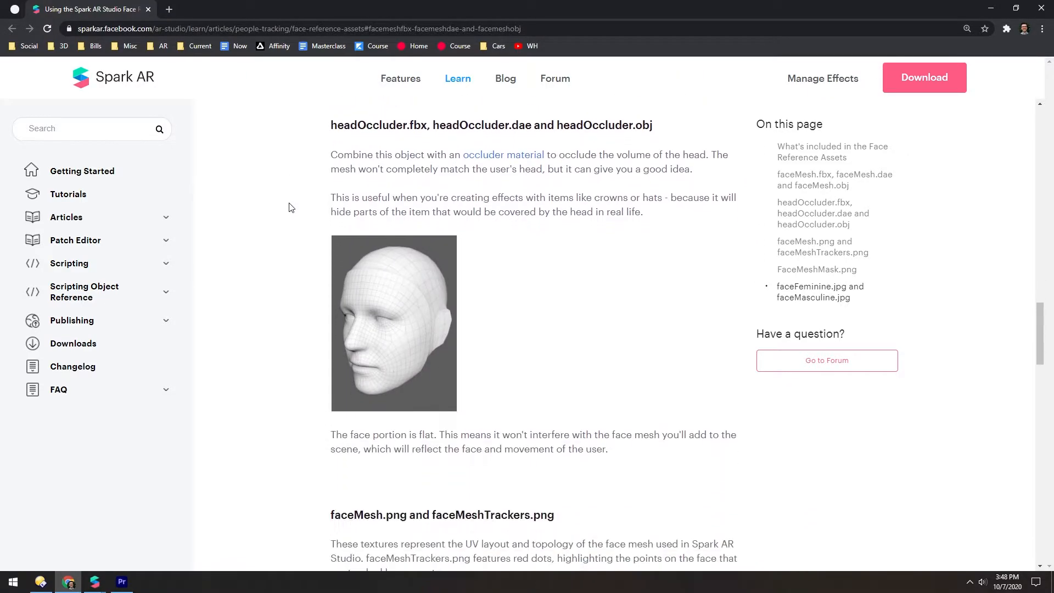
mouse_move(456, 317)
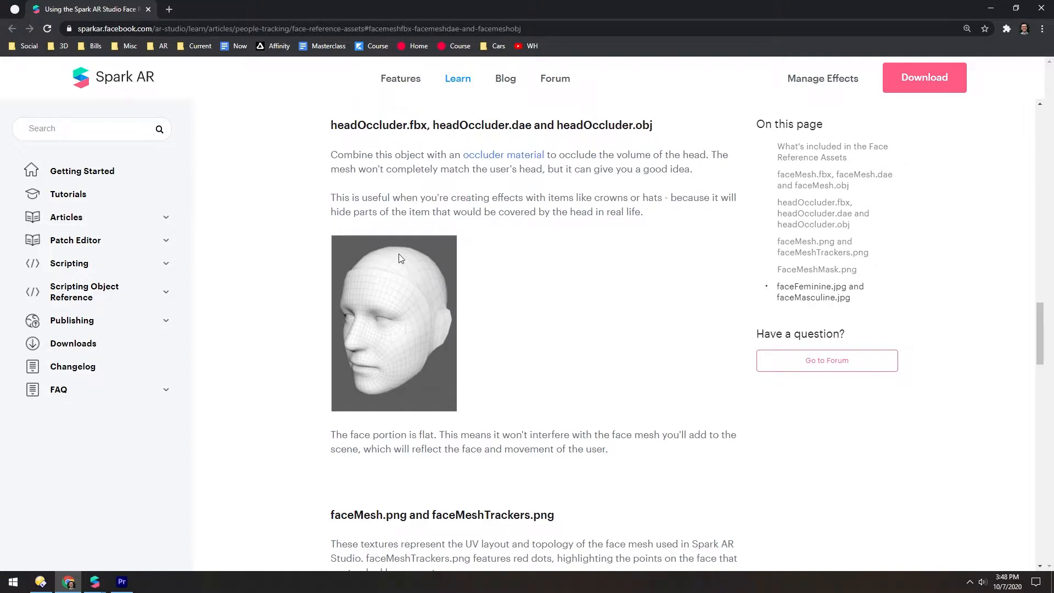
mouse_move(800, 104)
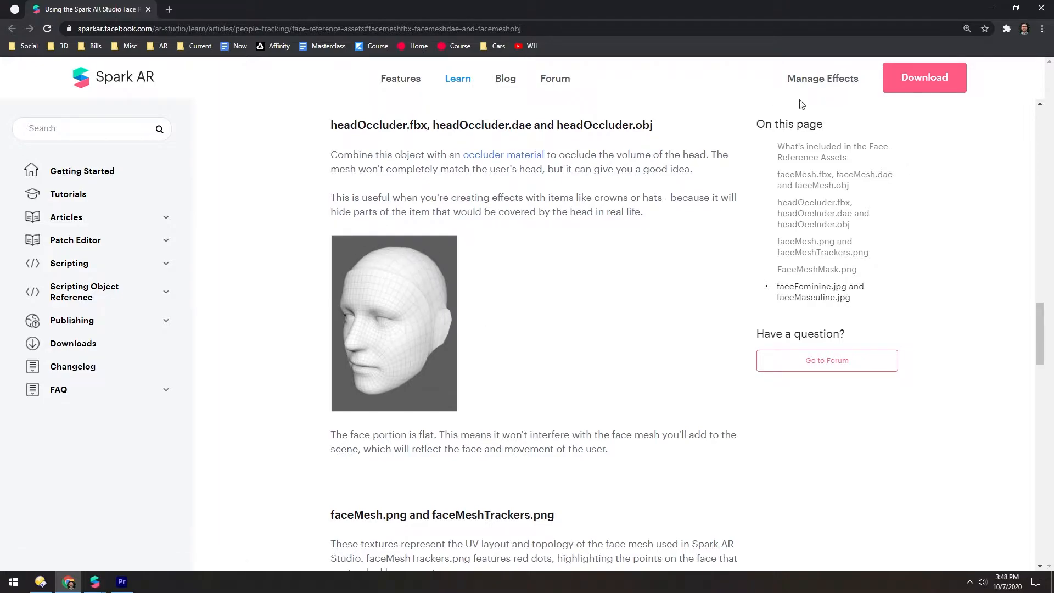
Return to the Spark AR project, dismiss the welcome window and bring up the file explorer
click(93, 582)
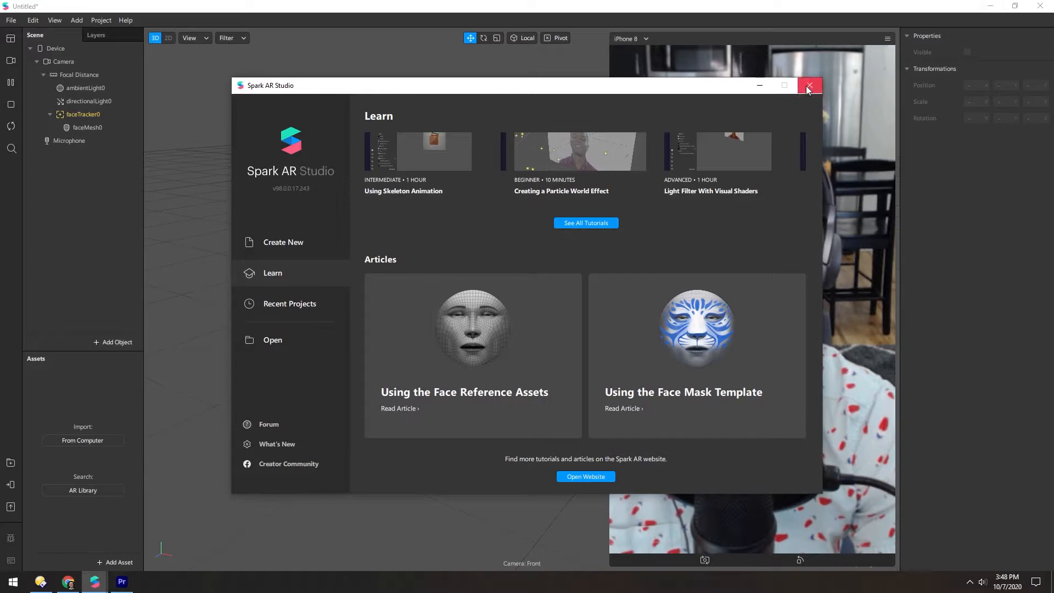
click(810, 86)
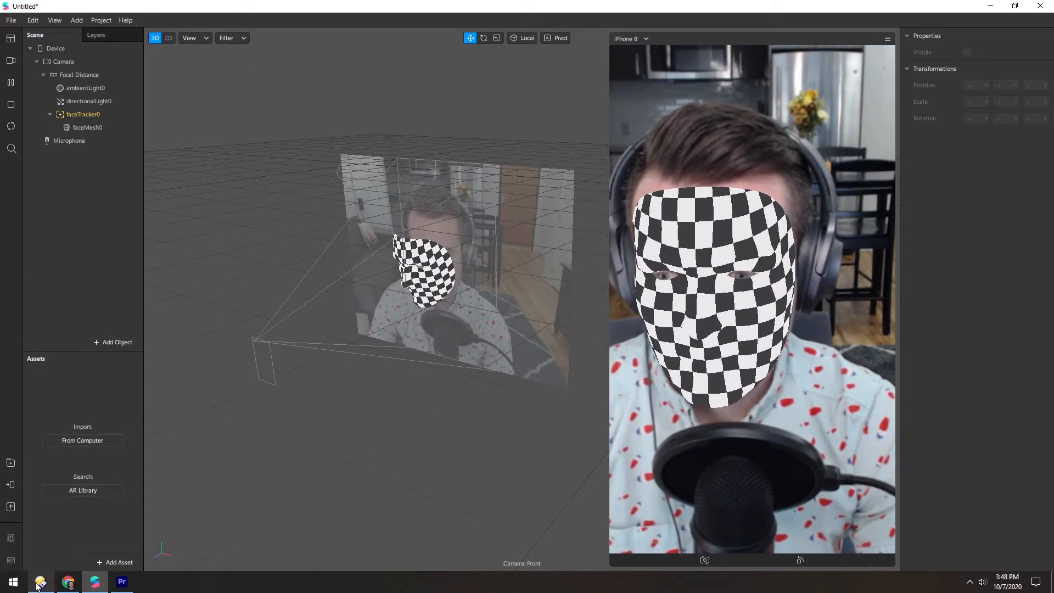
click(40, 582)
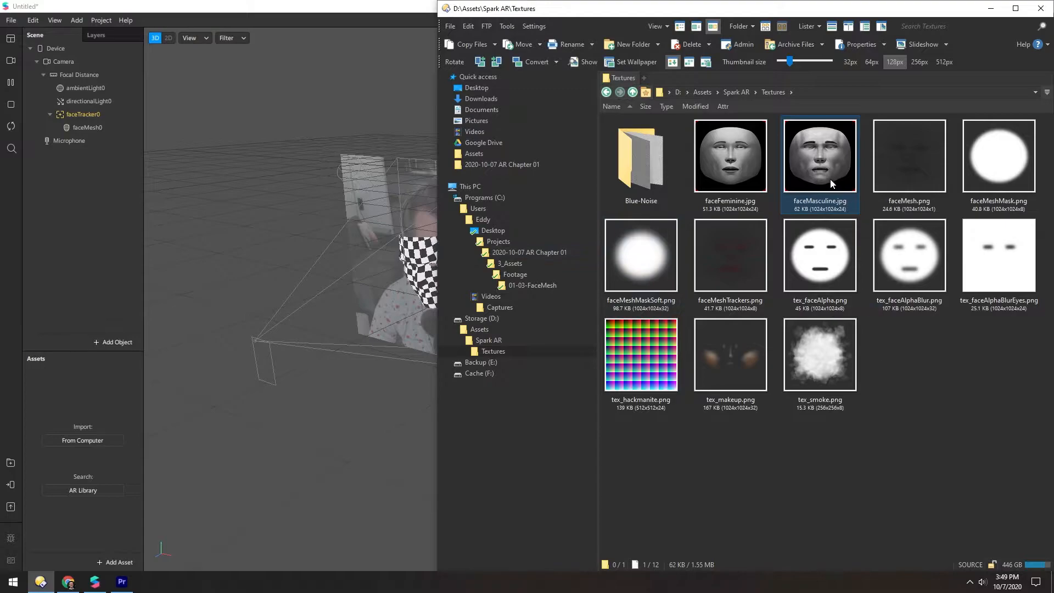
mouse_move(816, 212)
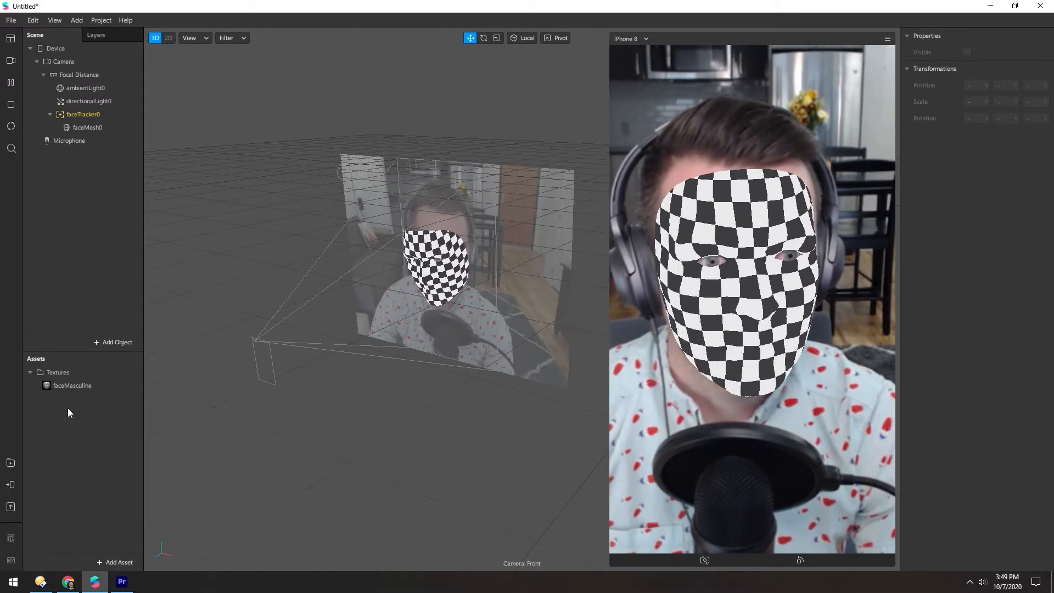
Check the imported faceMasculine texture, then add a new material0 to faceMesh0
click(73, 386)
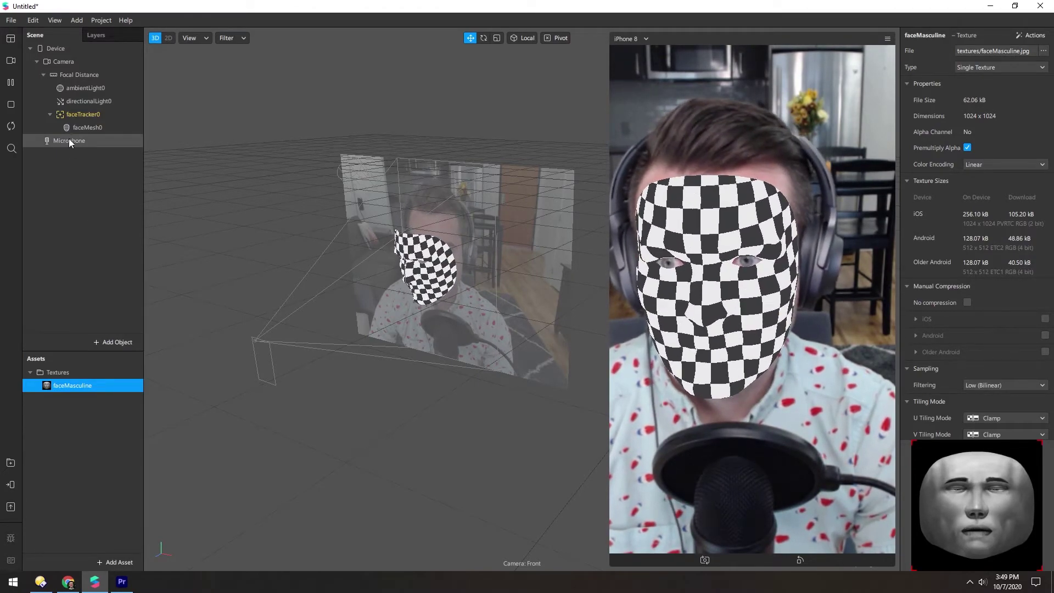
click(88, 128)
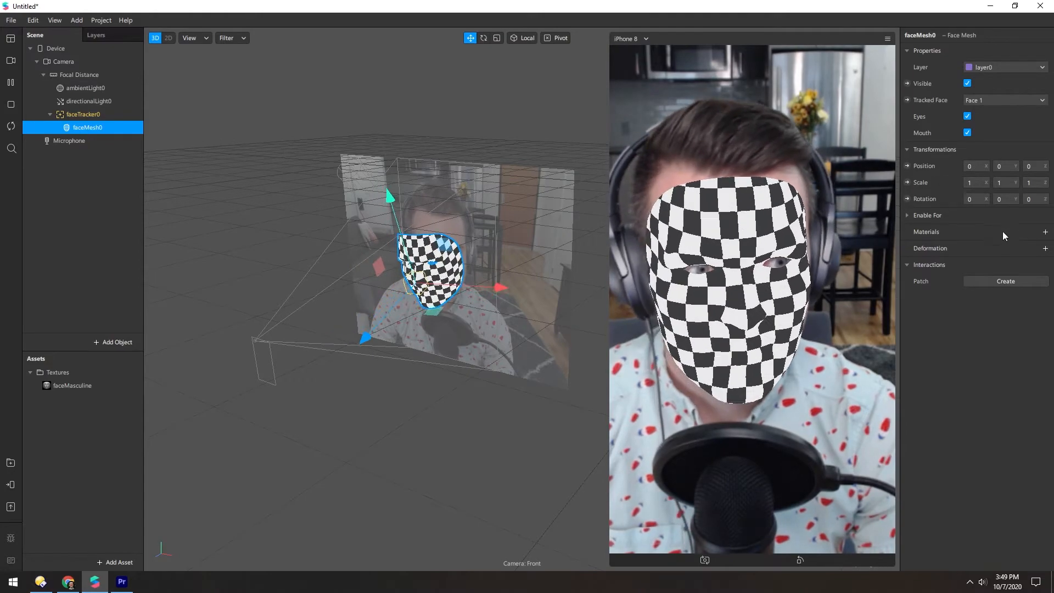
click(1046, 231)
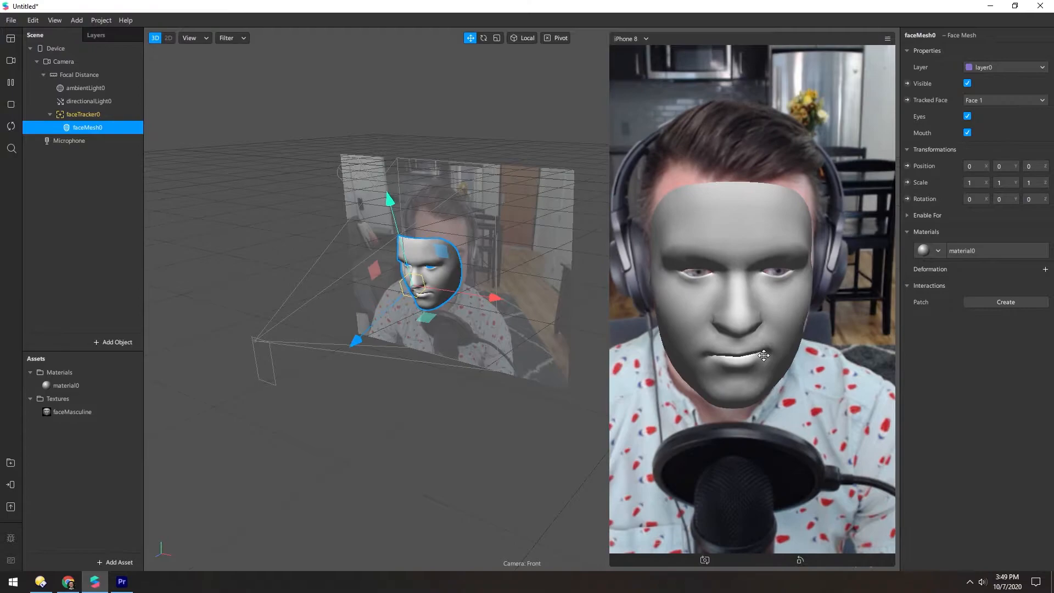
Select material0 in the Assets panel to show its properties in the Inspector
click(72, 411)
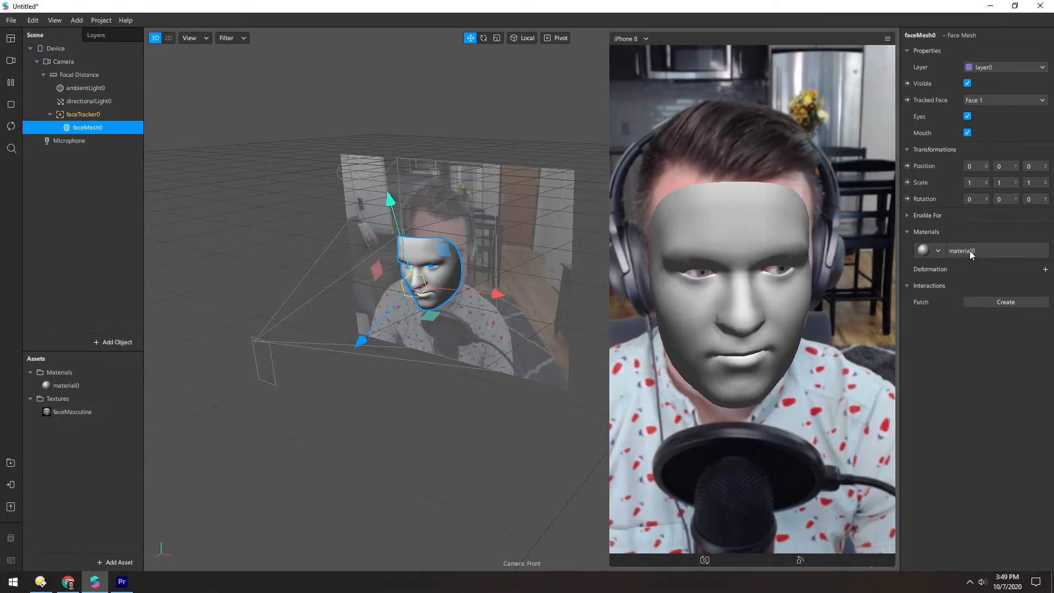
click(67, 385)
text(m)
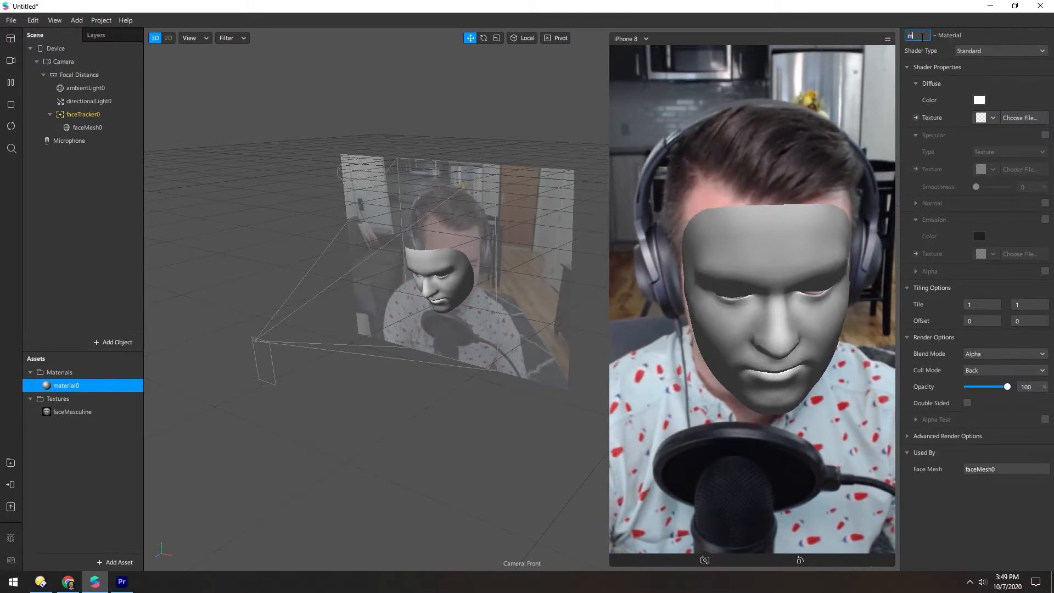
Rename the material mat_face, set its shader to Face Paint and assign the faceMasculine texture
text(at_face)
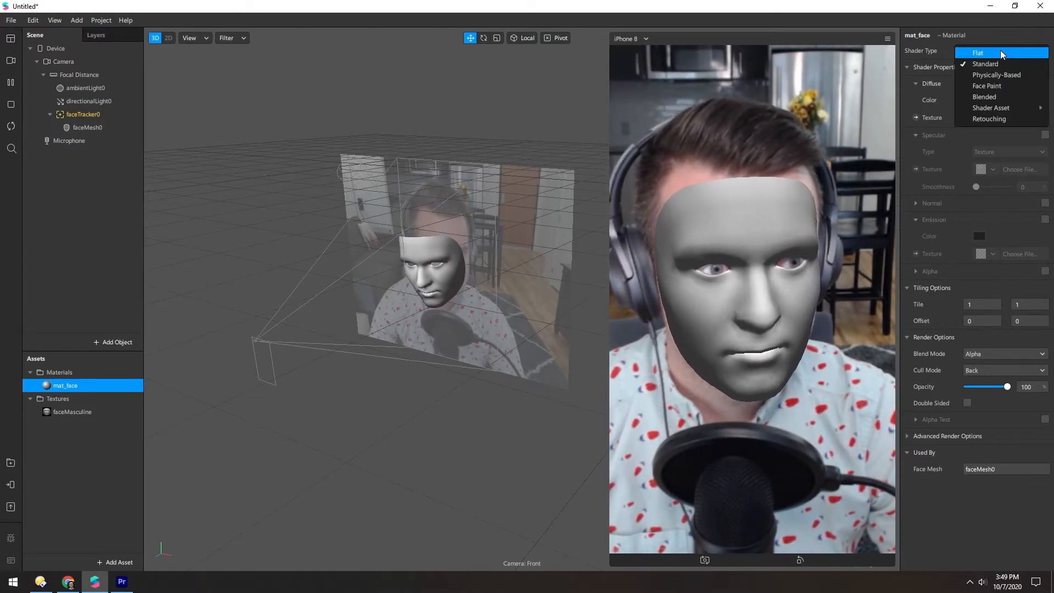
mouse_move(986, 86)
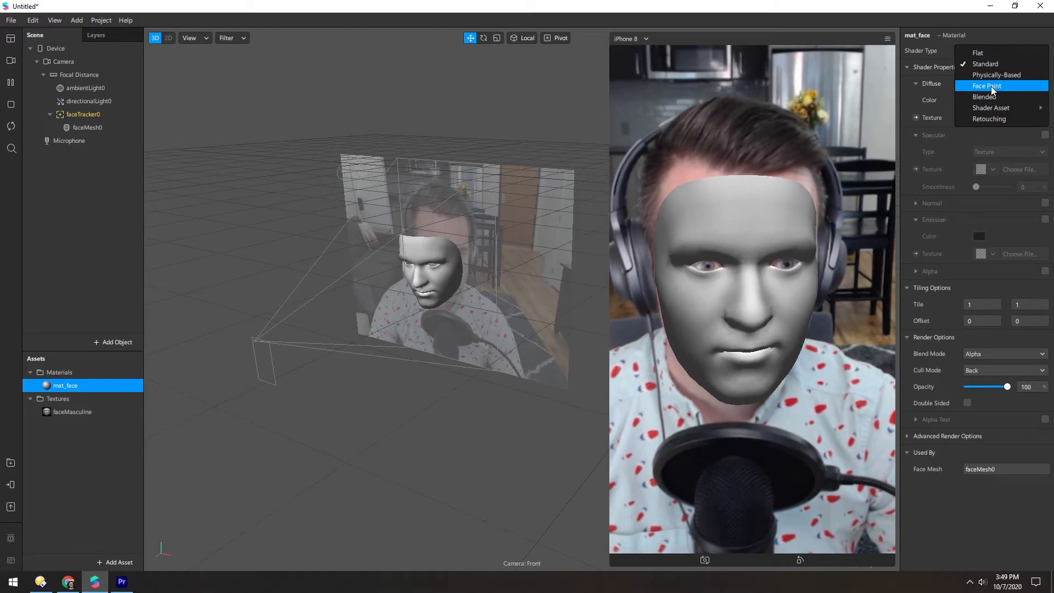
click(987, 86)
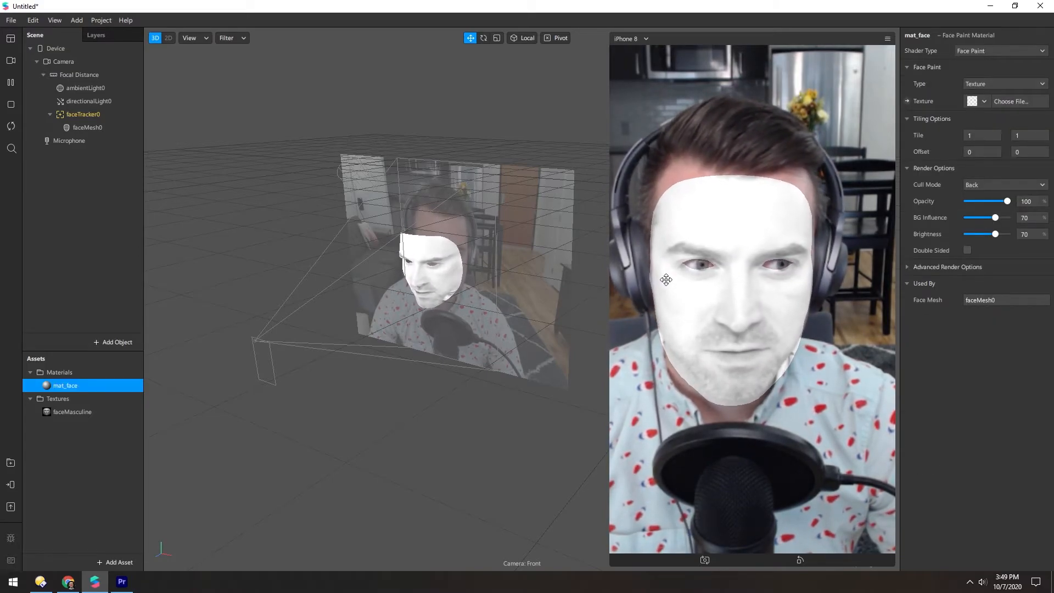
click(983, 101)
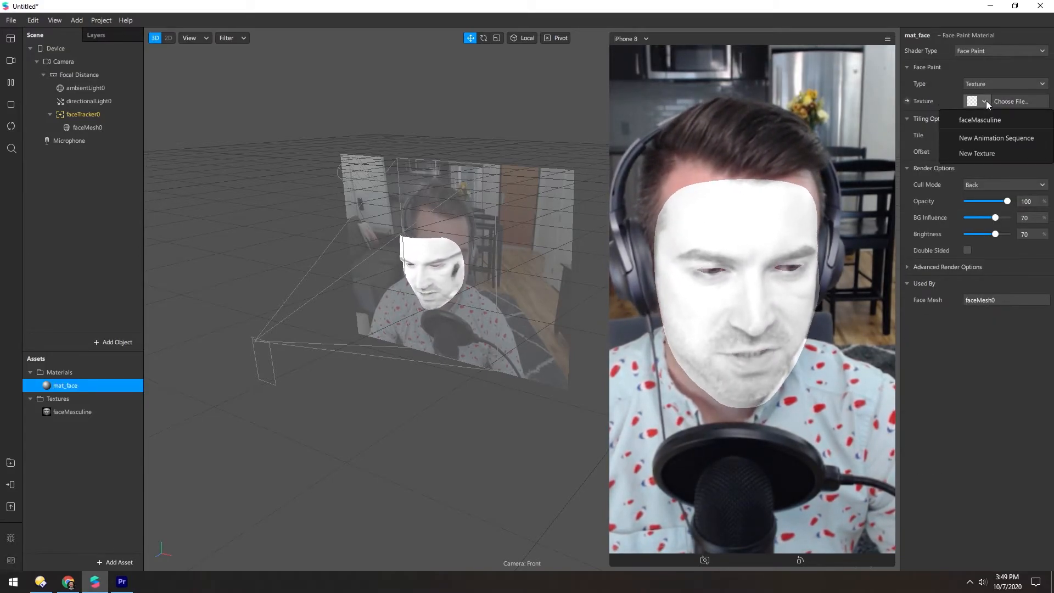
click(979, 120)
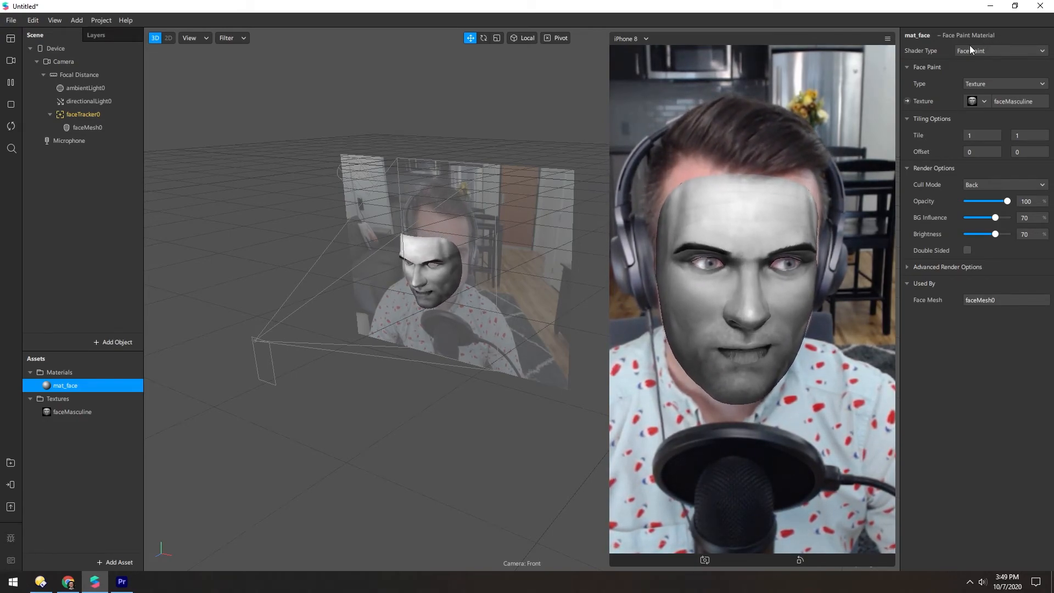
Compare the Flat shader type briefly, then restore the material to Face Paint
click(999, 51)
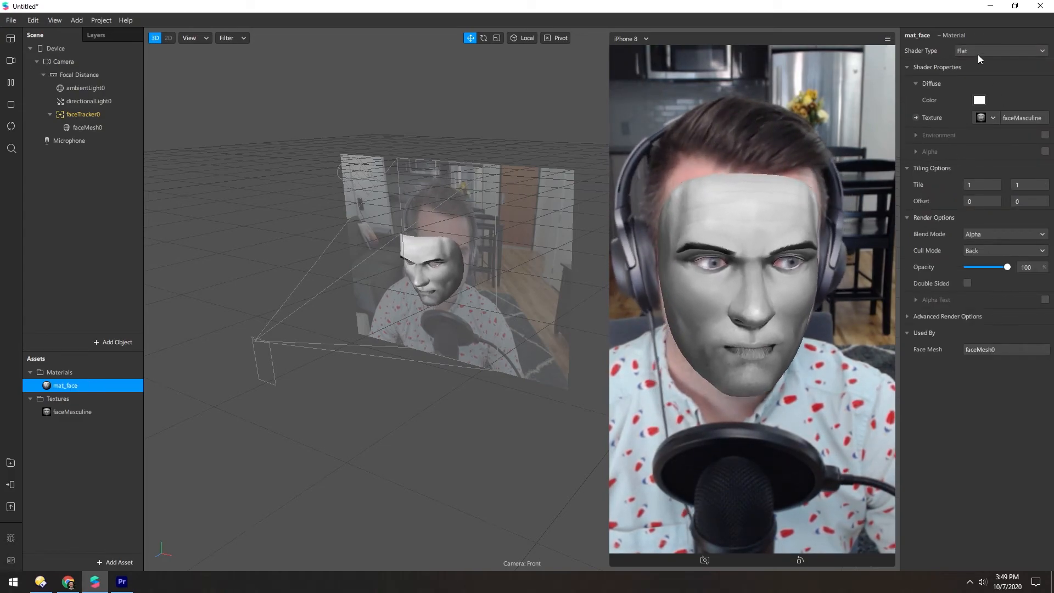
click(1000, 50)
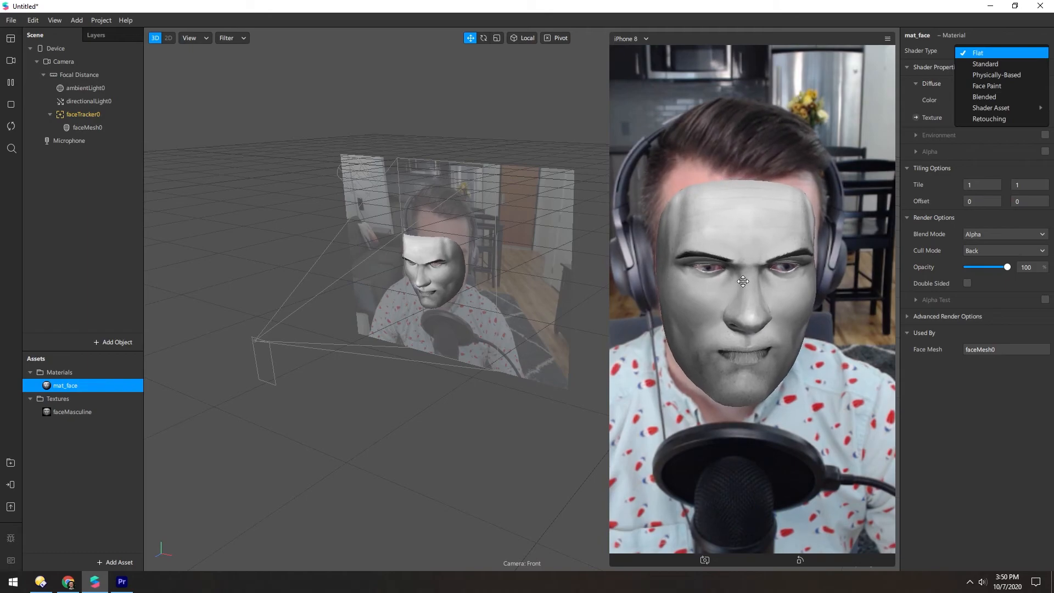
click(987, 86)
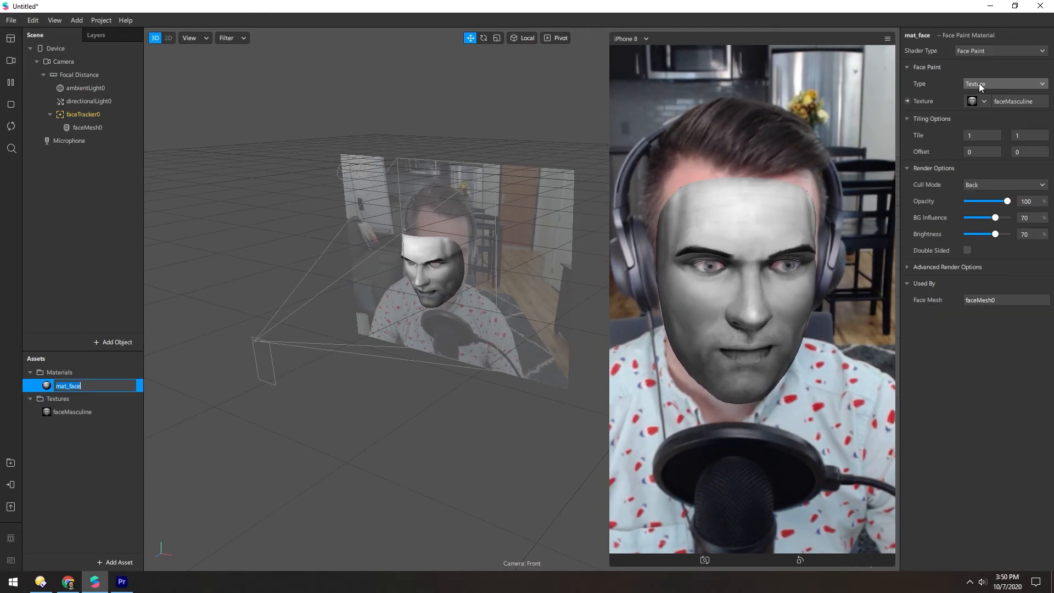